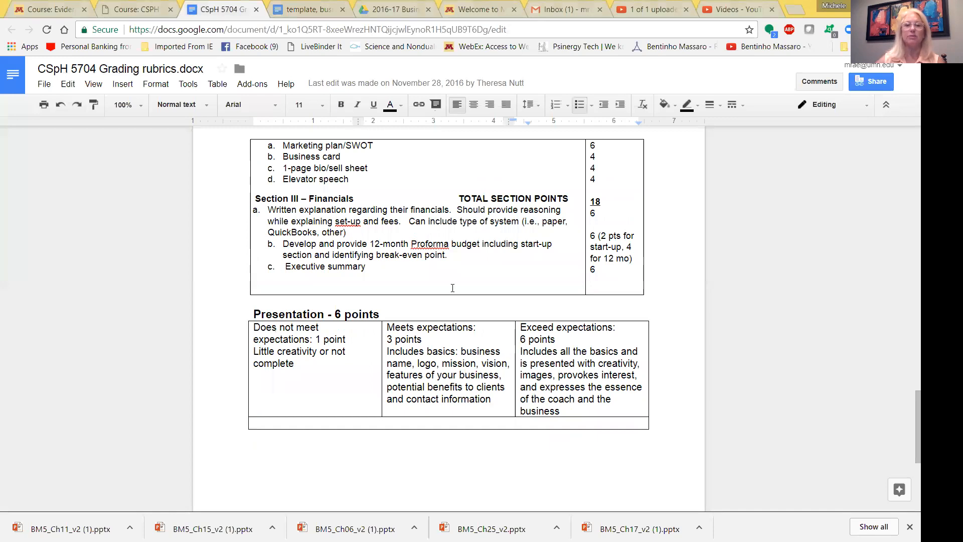
# - Switch to the business plan template and scroll through the Executive Summary guidance to the sample summary
pyautogui.click(344, 232)
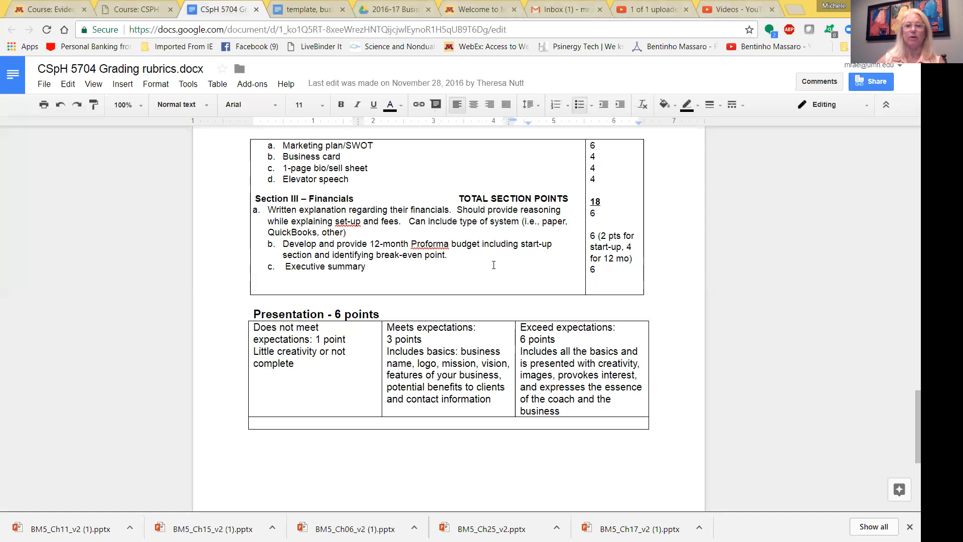
pyautogui.moveTo(533, 261)
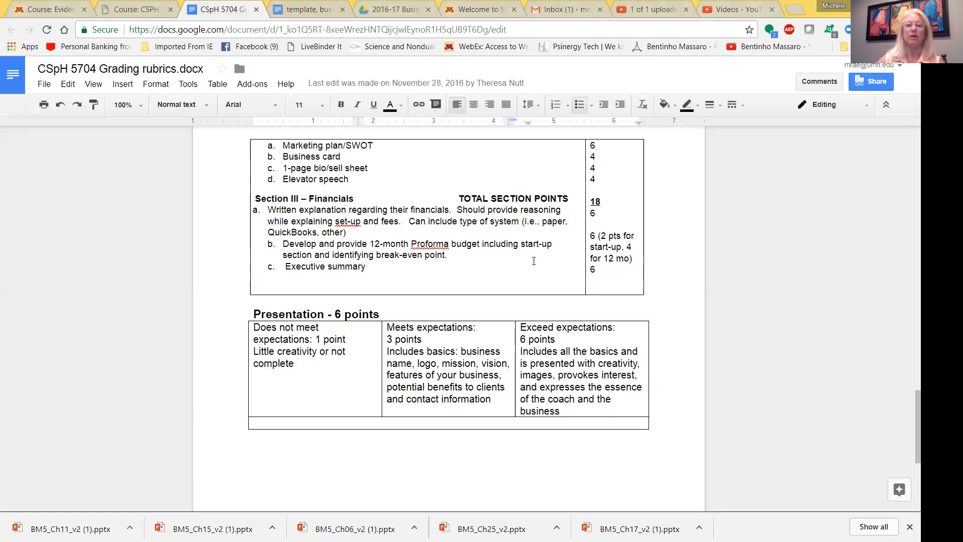
pyautogui.moveTo(453, 277)
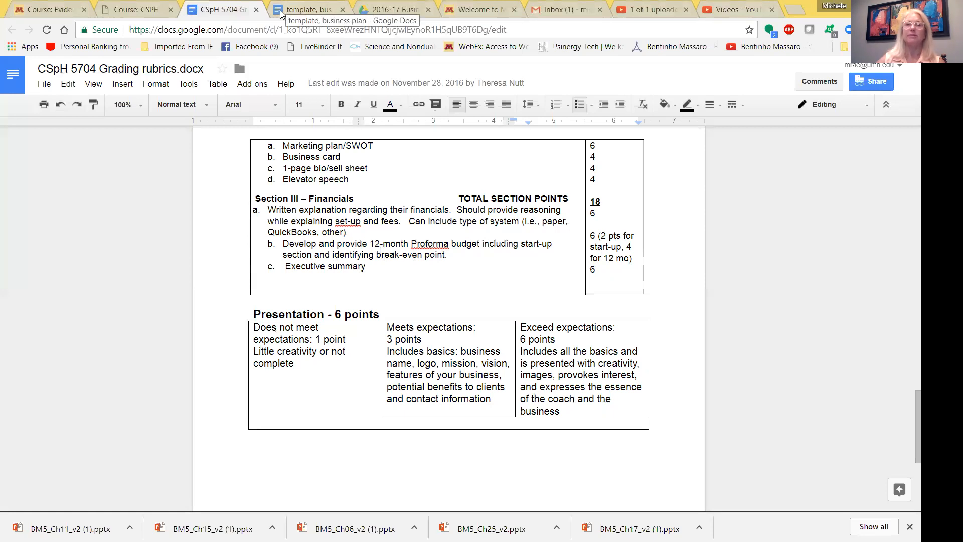
pyautogui.click(313, 9)
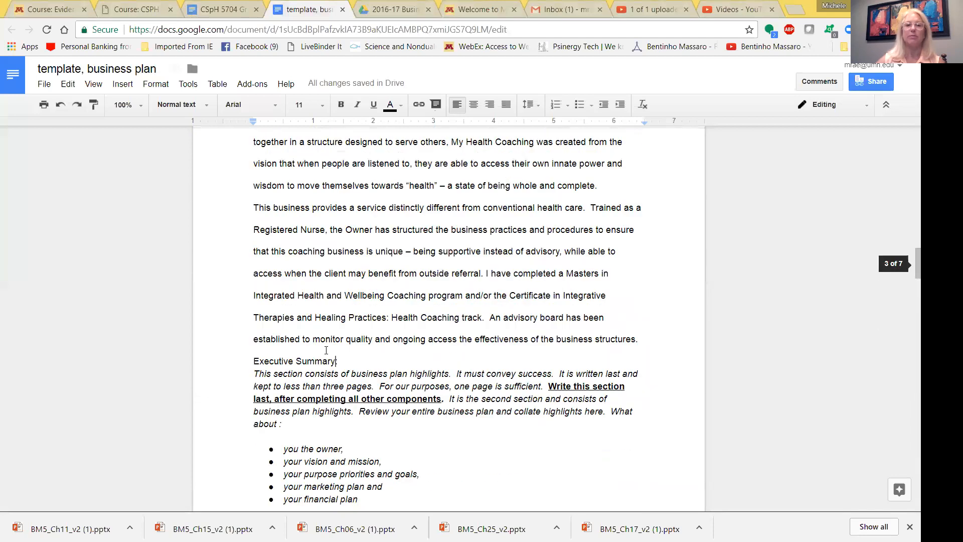
pyautogui.scroll(-3)
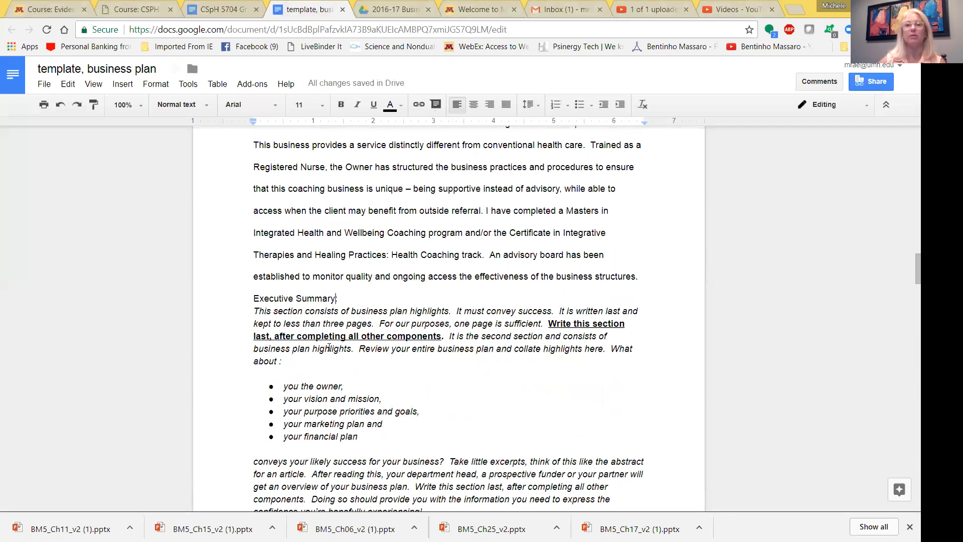
pyautogui.moveTo(338, 367)
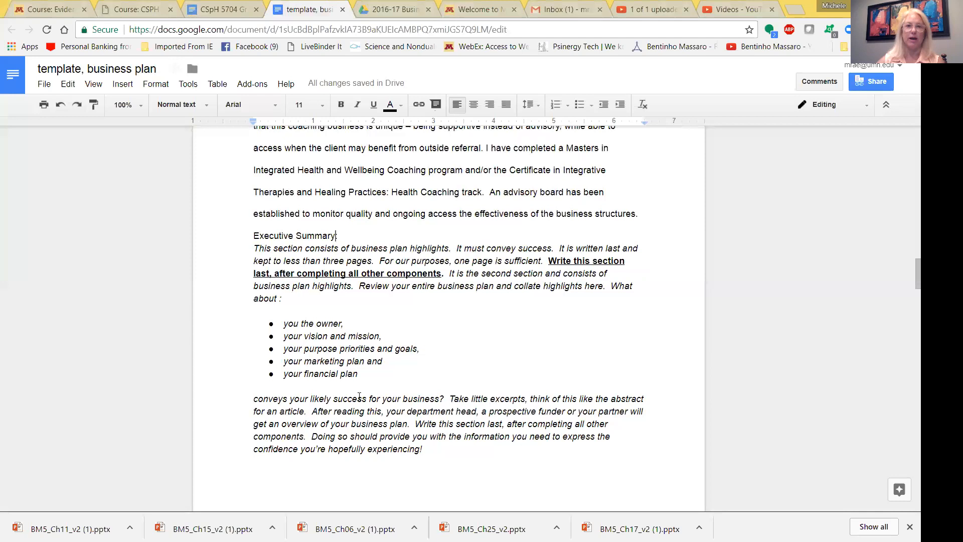
pyautogui.scroll(-3)
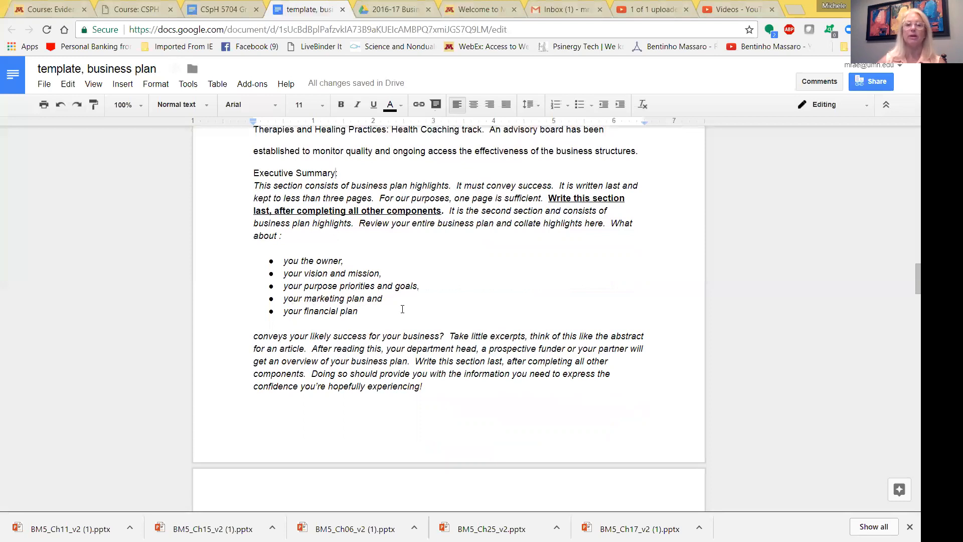
pyautogui.click(336, 172)
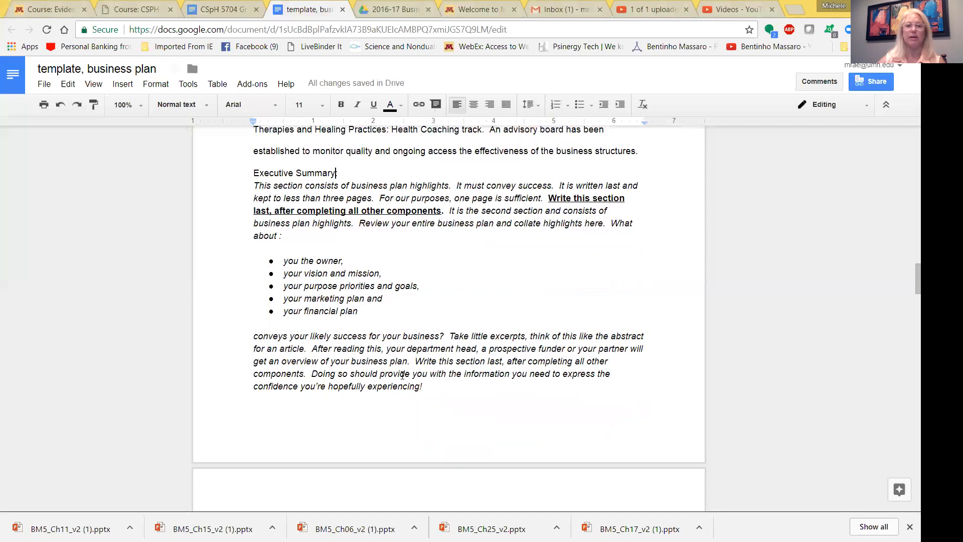
pyautogui.moveTo(402, 387)
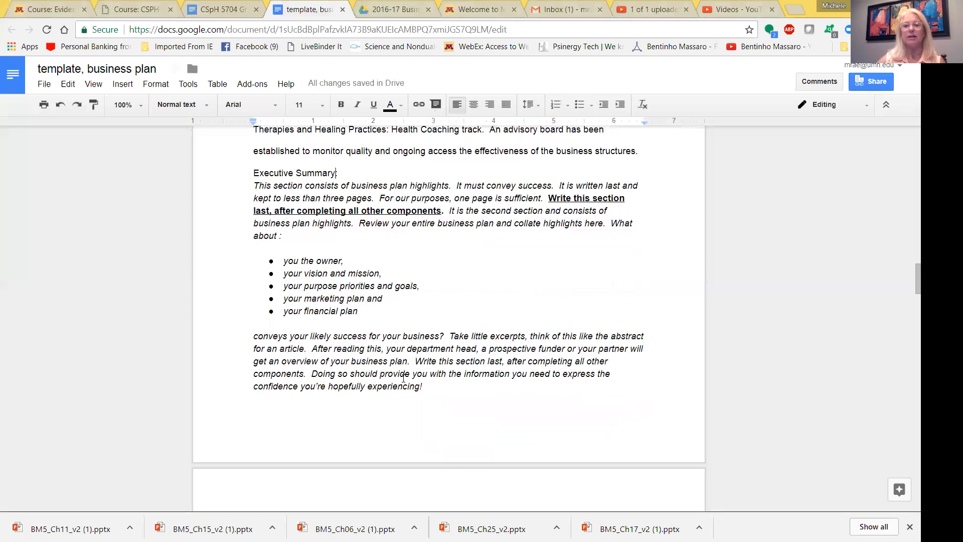
pyautogui.scroll(-3)
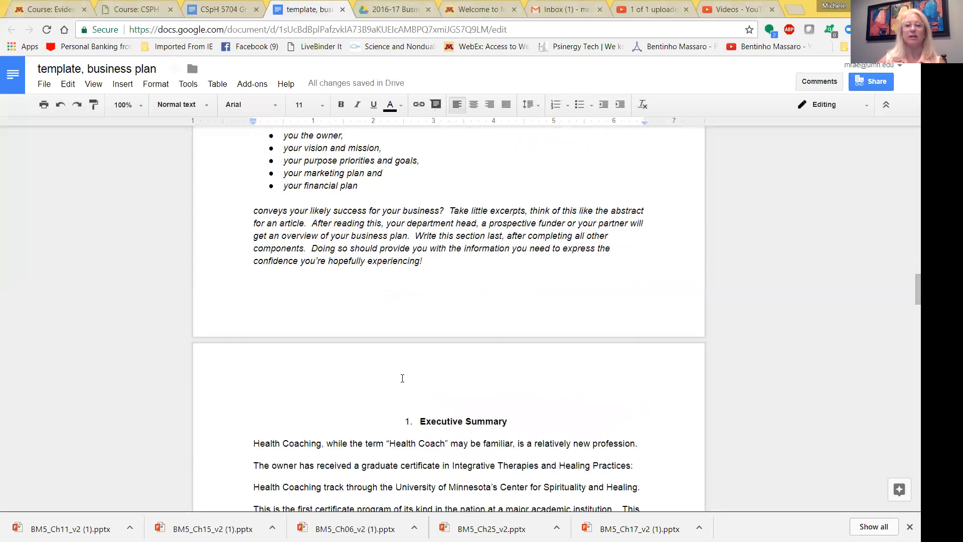
pyautogui.scroll(-3)
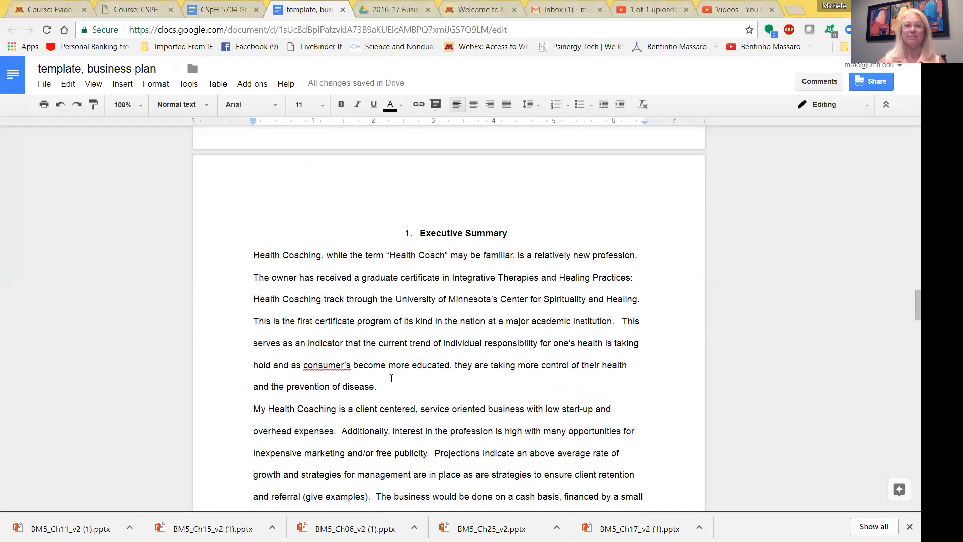
pyautogui.scroll(-3)
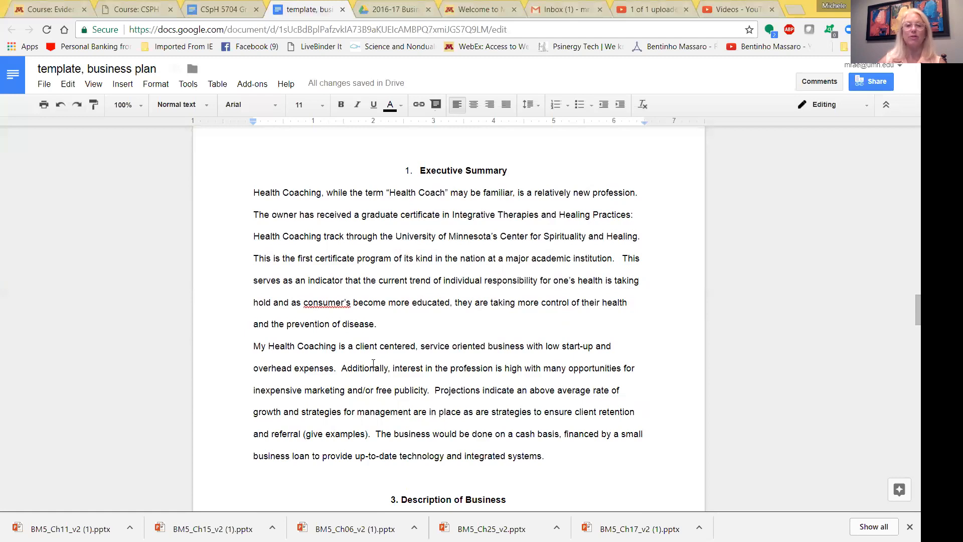
pyautogui.moveTo(564, 202)
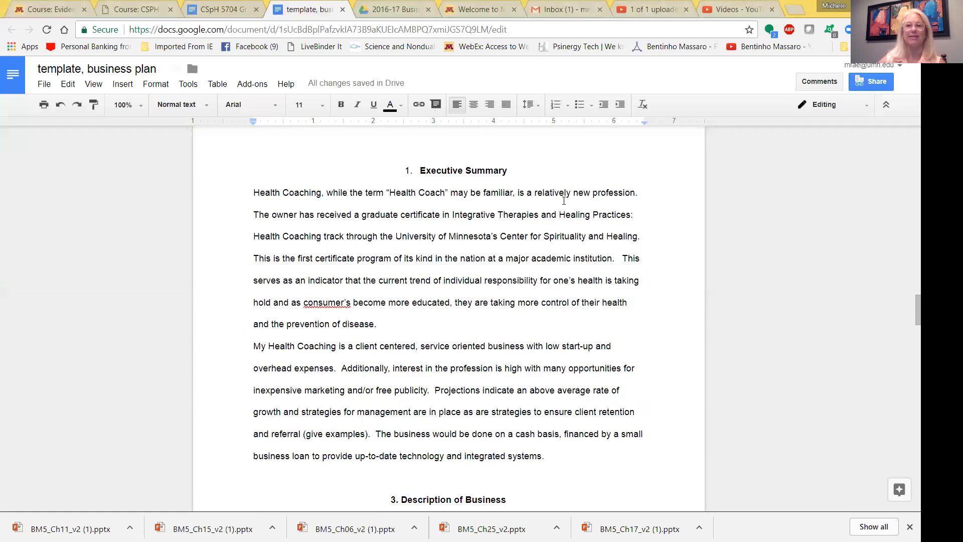
pyautogui.moveTo(489, 32)
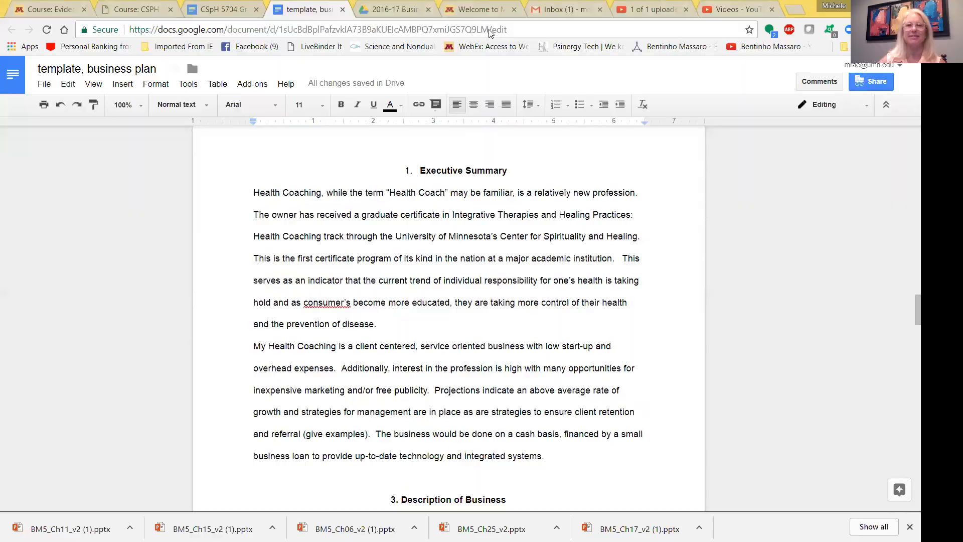